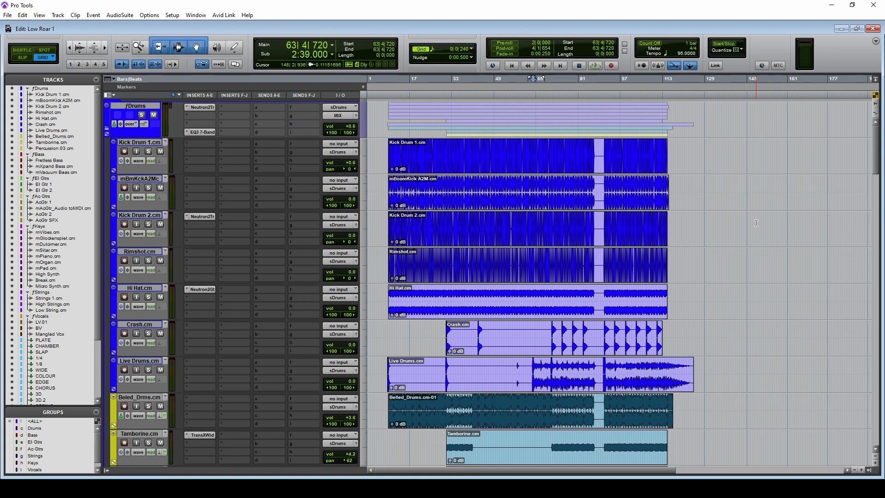
{"action": "mouse_move", "coordinate": [779, 281]}
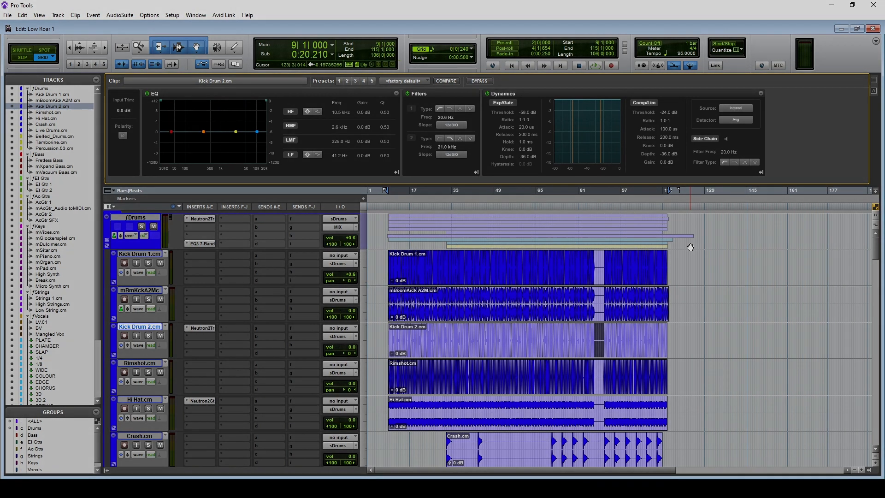
{"action": "key", "text": "alt+6"}
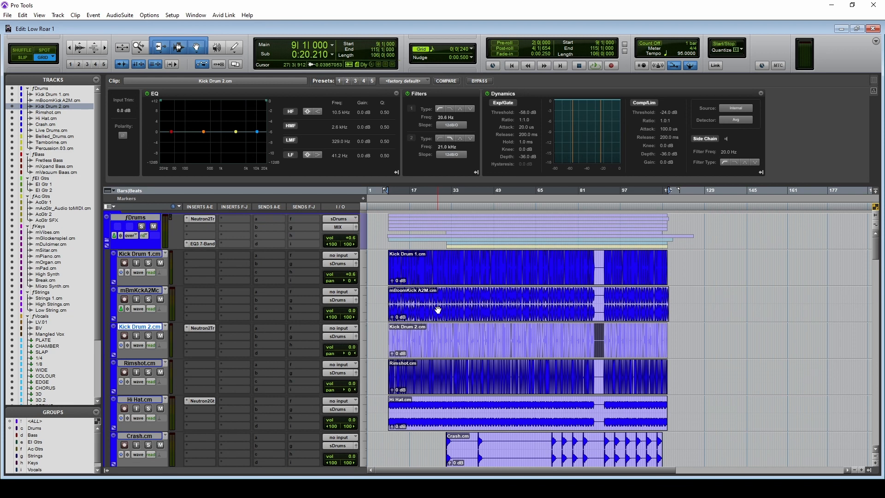
{"action": "mouse_move", "coordinate": [201, 269]}
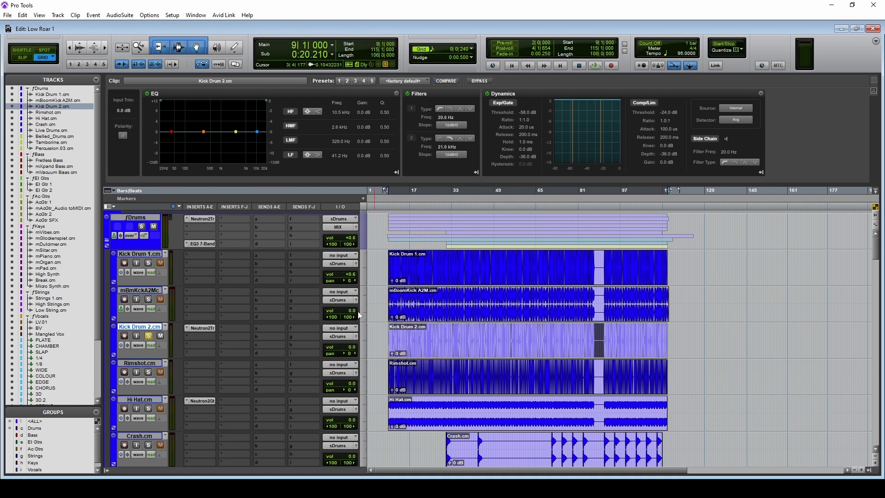
{"action": "mouse_move", "coordinate": [201, 332]}
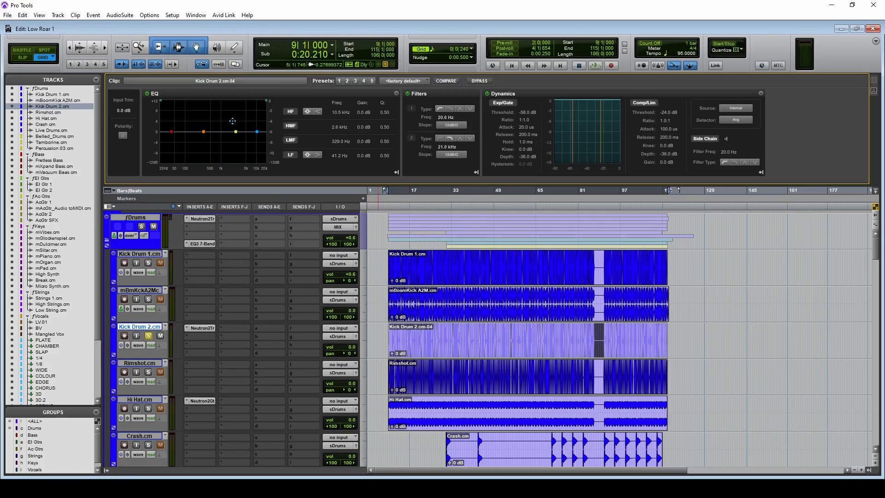
- Transfer Channel Strip filters (high-pass 83.5 Hz, low-pass 5.0 kHz) onto the Kick Drum 2.cm-04 clip
{"action": "left_click", "coordinate": [119, 14]}
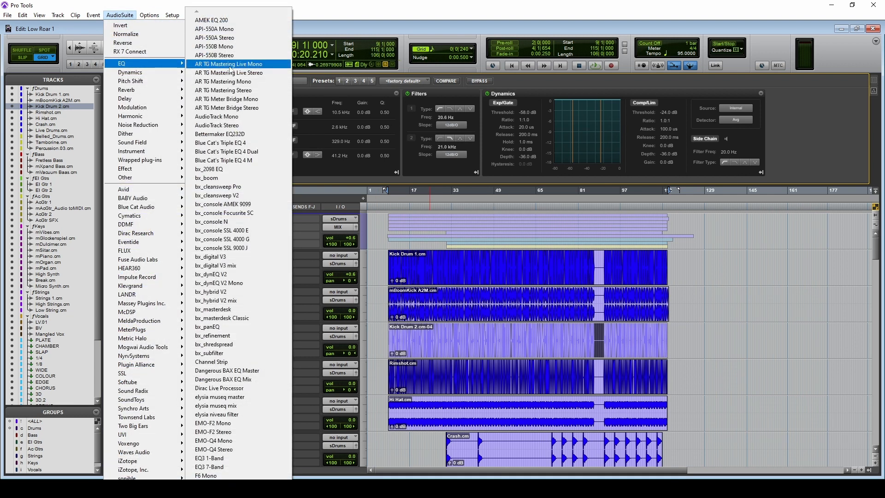
{"action": "mouse_move", "coordinate": [212, 362]}
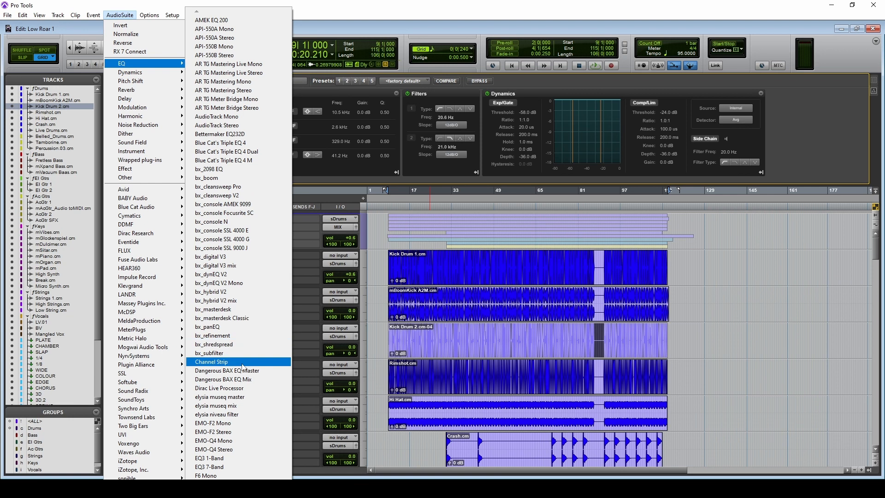
{"action": "left_click", "coordinate": [211, 362]}
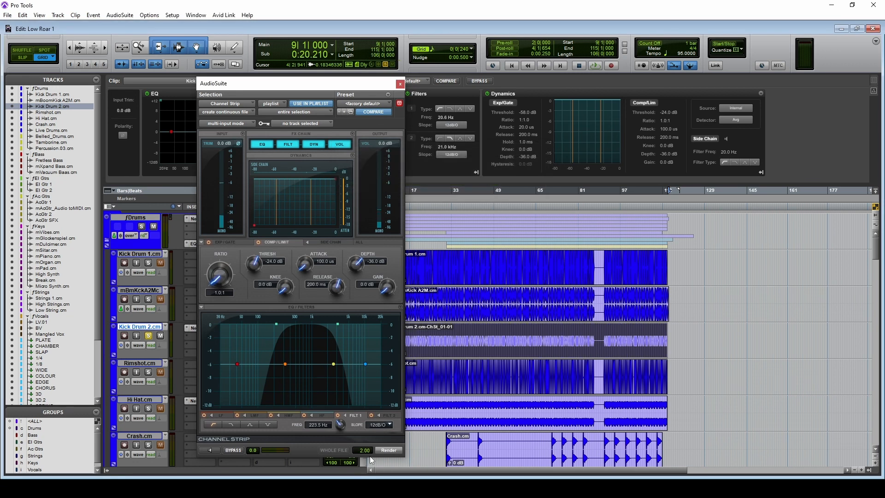
{"action": "left_click", "coordinate": [400, 84]}
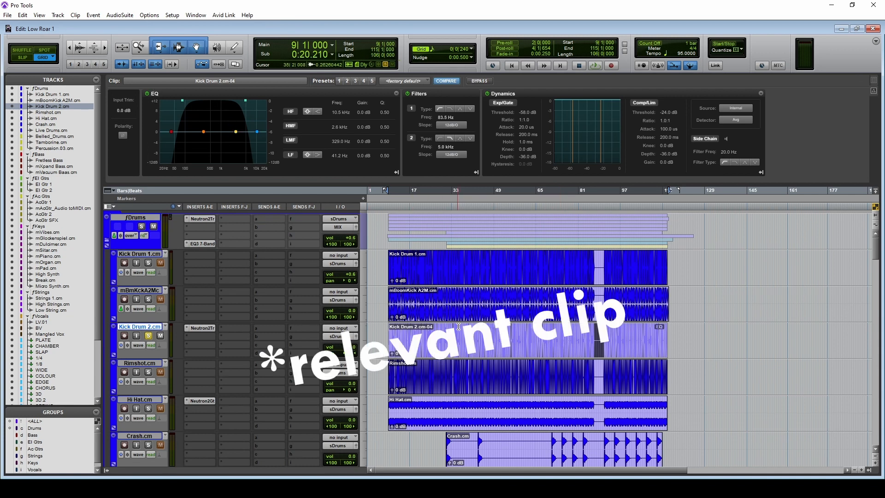
{"action": "right_click", "coordinate": [460, 327]}
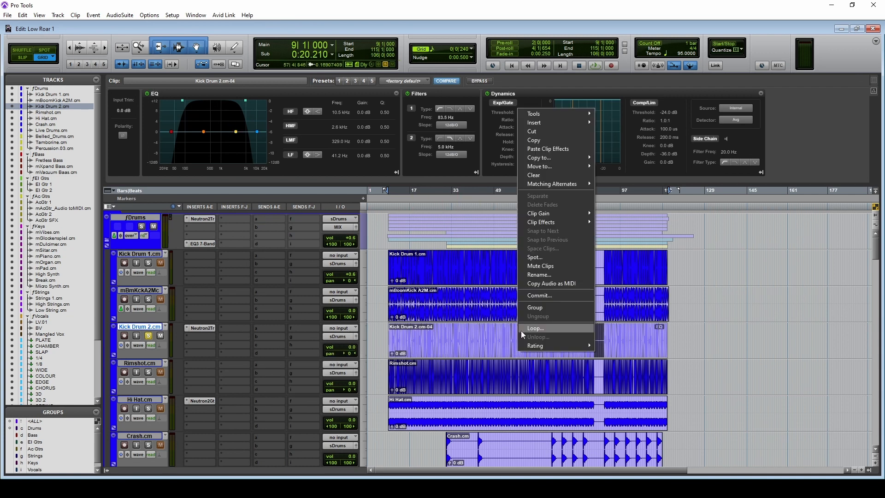
{"action": "mouse_move", "coordinate": [541, 222]}
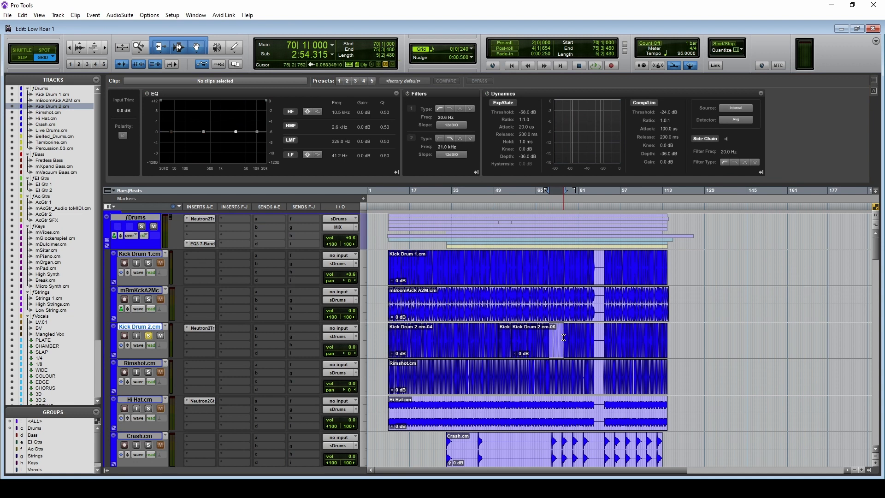
- Paste clip effects onto the split kick clip pieces, then undo back to the original clip
{"action": "right_click", "coordinate": [563, 339]}
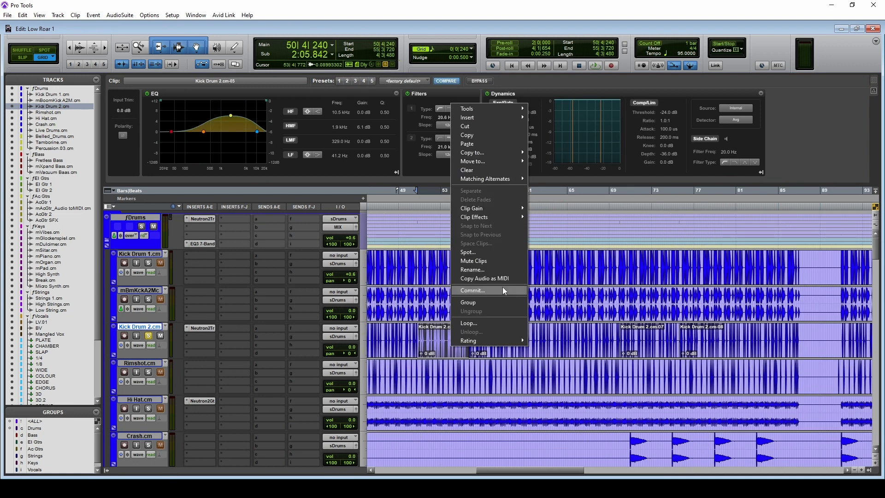
{"action": "mouse_move", "coordinate": [474, 217]}
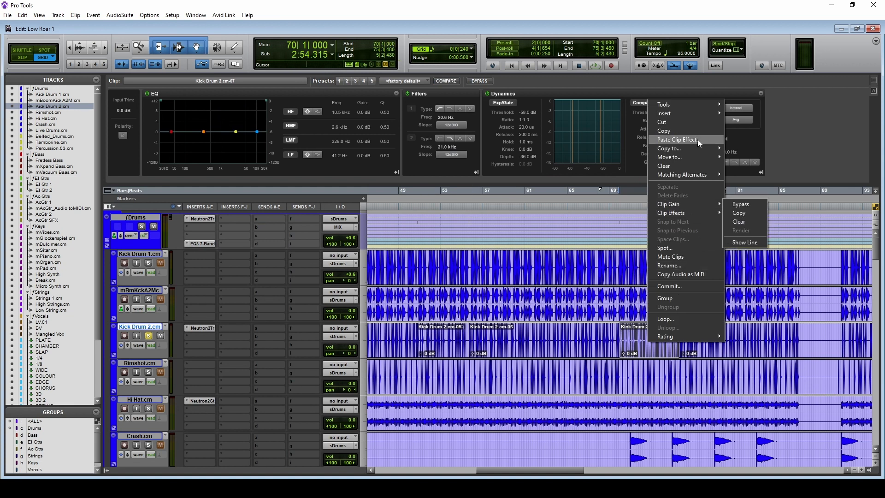
{"action": "mouse_move", "coordinate": [671, 146]}
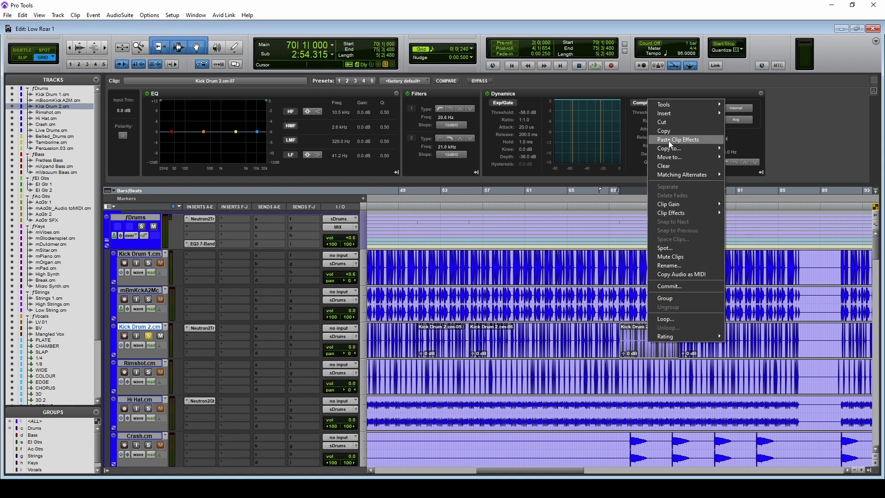
{"action": "mouse_move", "coordinate": [674, 145]}
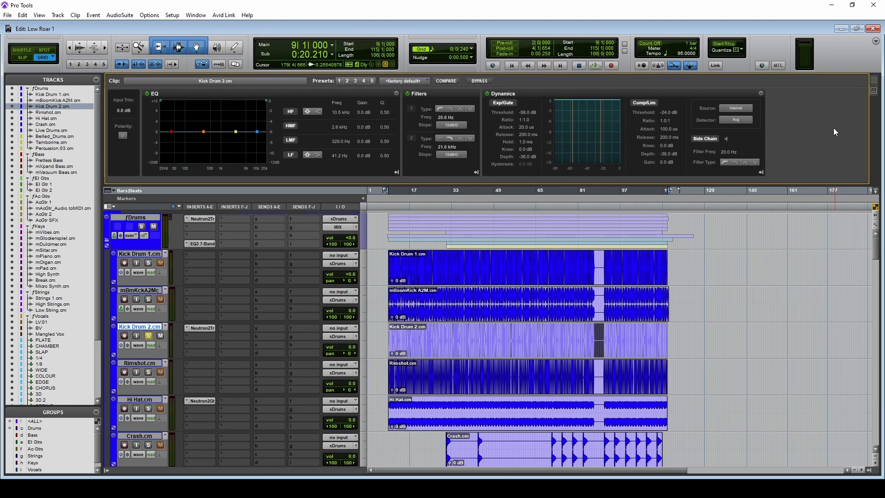
{"action": "left_click", "coordinate": [196, 15]}
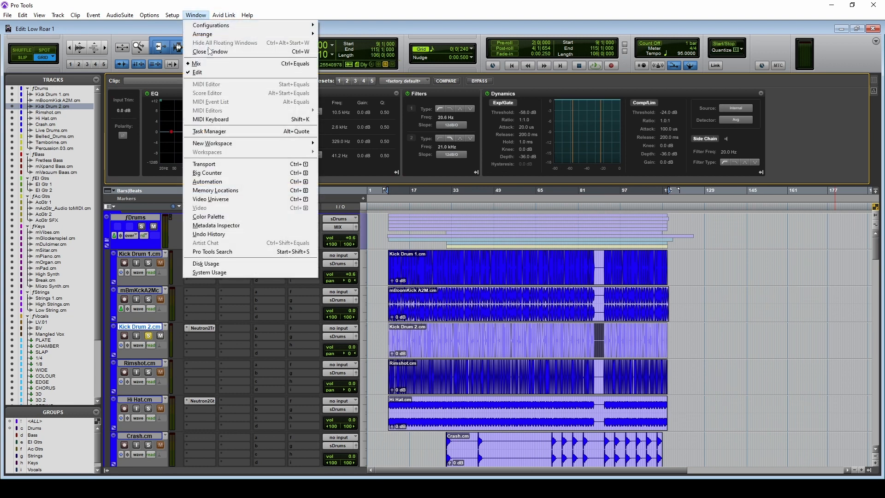
- Bring up the Keyboard Shortcuts list from the Setup menu
{"action": "left_click", "coordinate": [172, 15]}
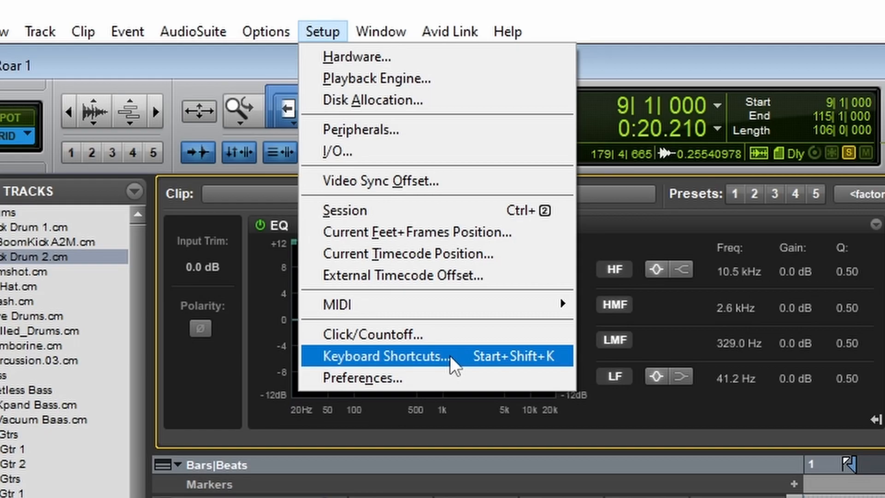
{"action": "left_click", "coordinate": [384, 355]}
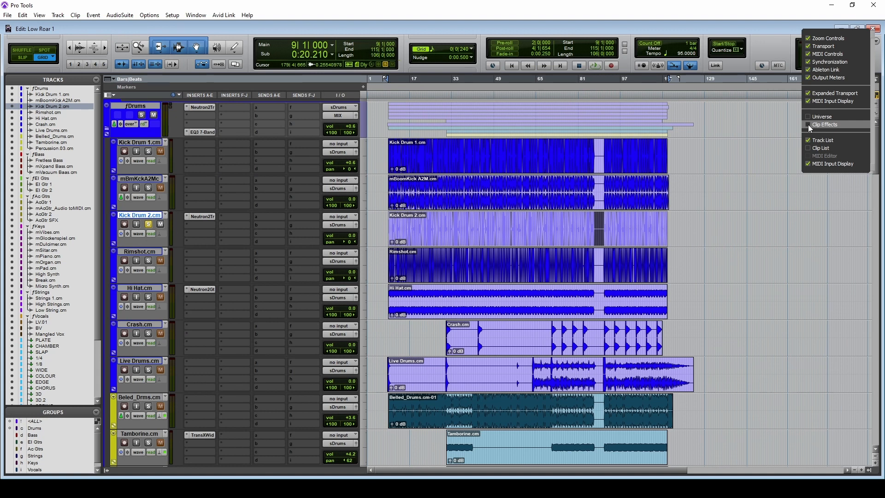
{"action": "mouse_move", "coordinate": [809, 127]}
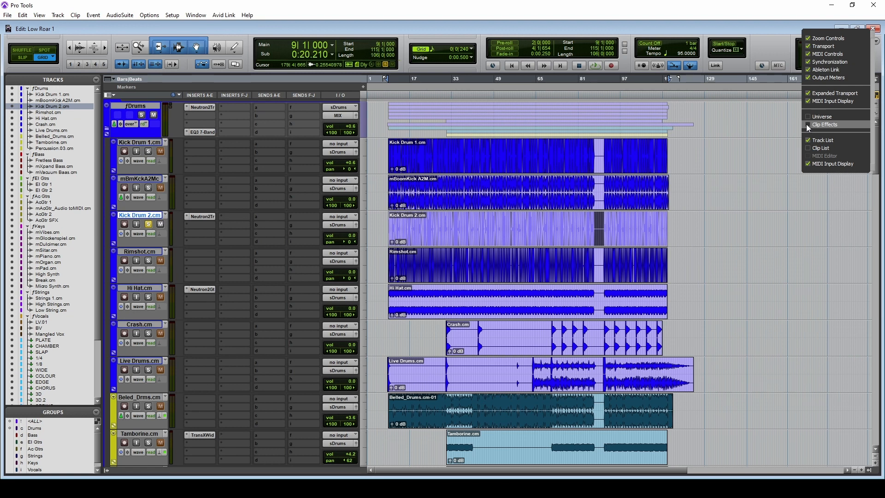
- In Keyboard Shortcuts, try key 6 for Show Clip Effects, then reset it to default
{"action": "left_click", "coordinate": [825, 125]}
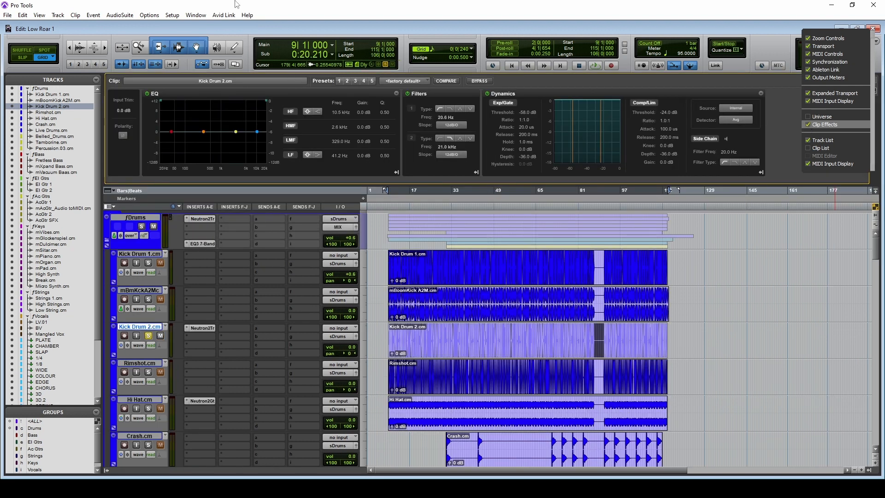
{"action": "left_click", "coordinate": [196, 14]}
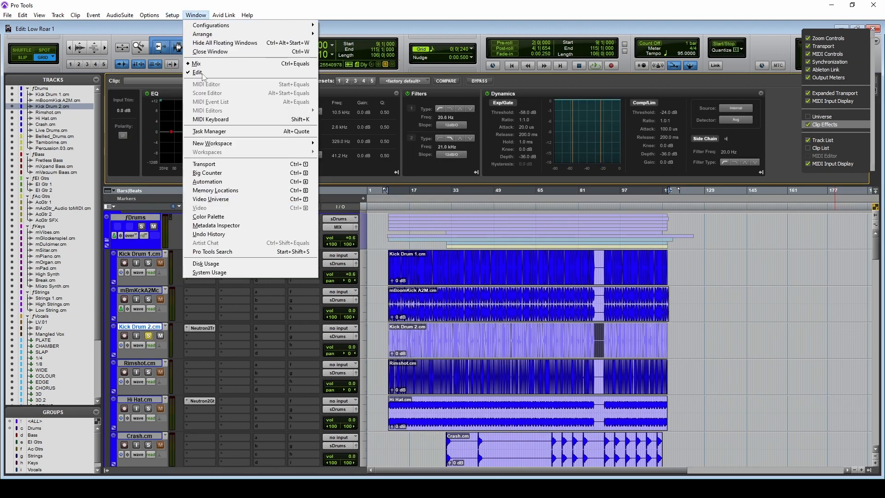
{"action": "left_click", "coordinate": [172, 15]}
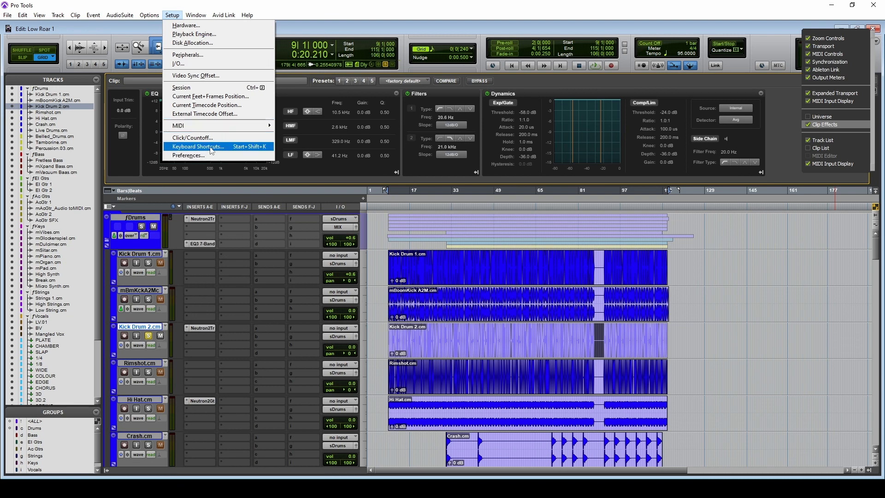
{"action": "left_click", "coordinate": [198, 146]}
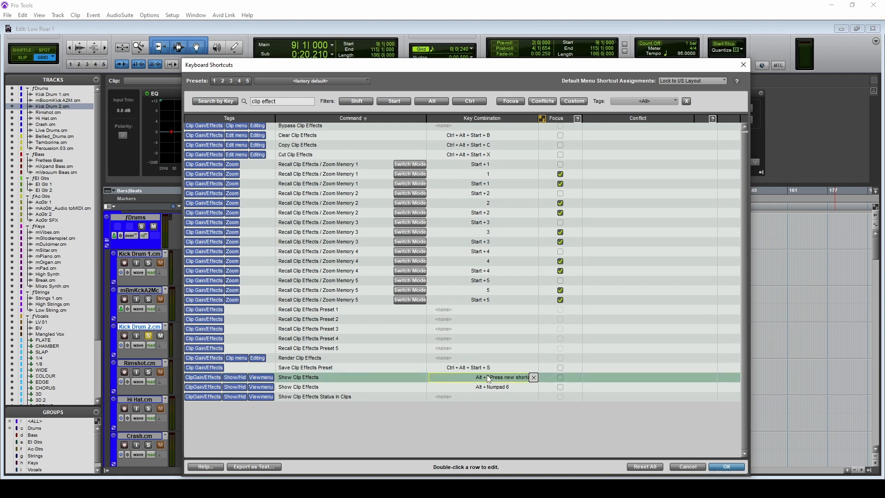
{"action": "key", "text": "6"}
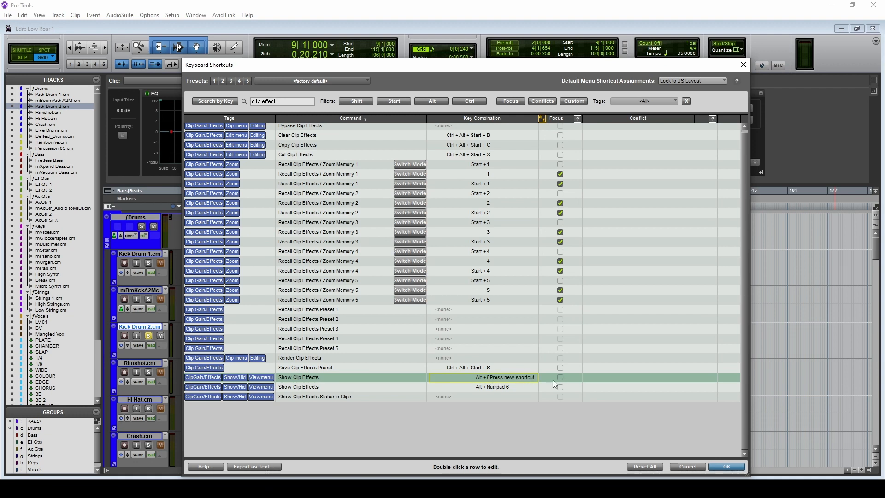
{"action": "left_click", "coordinate": [728, 377]}
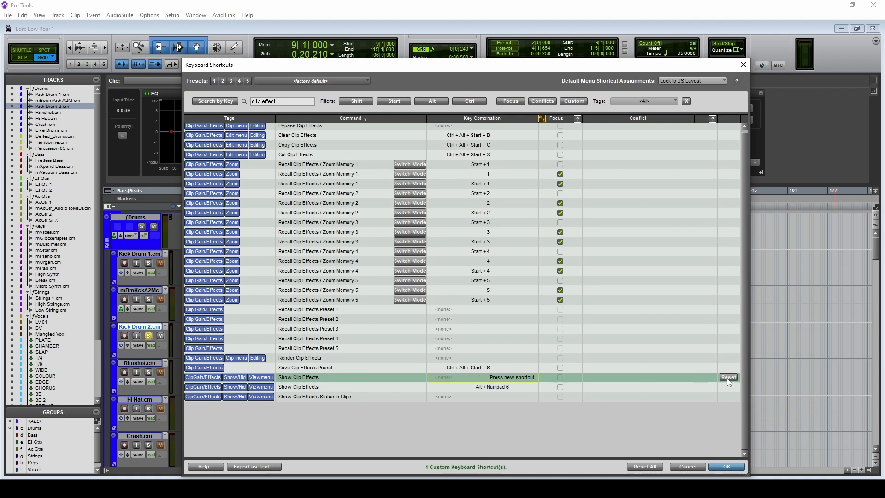
{"action": "left_click", "coordinate": [728, 377]}
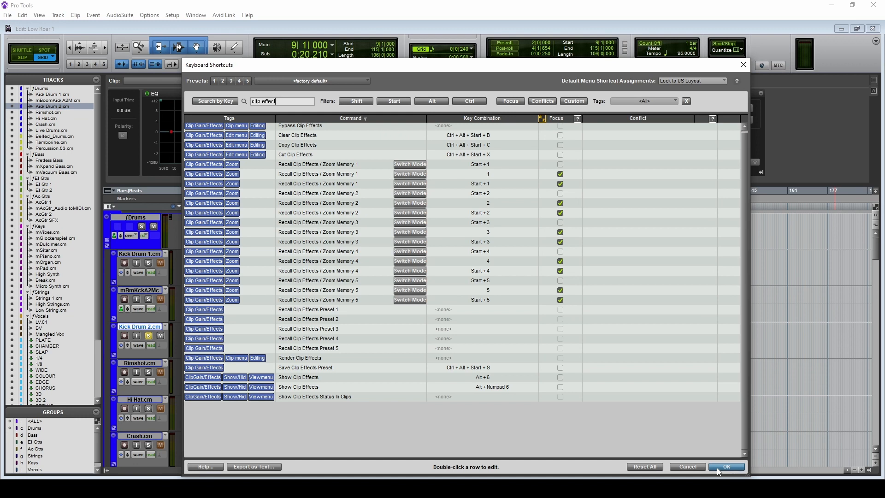
- Close the shortcuts editor and review I/O Setup output default formats, keeping Stereo
{"action": "left_click", "coordinate": [726, 467]}
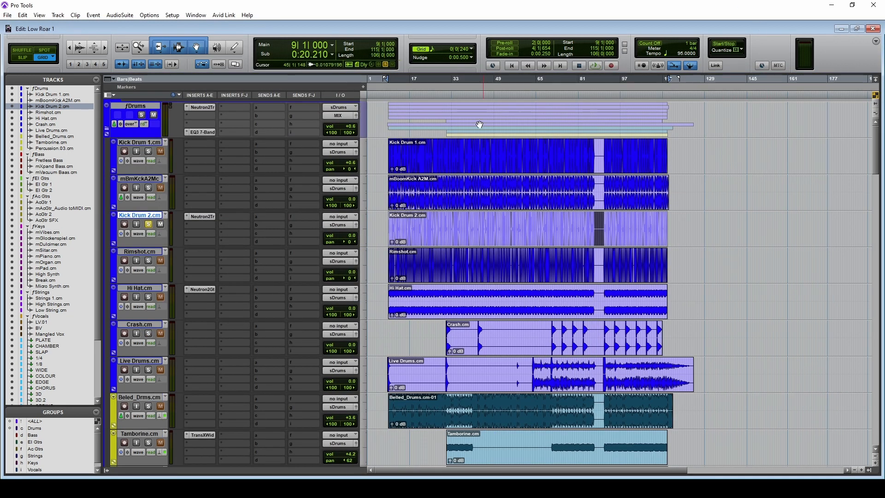
{"action": "left_click", "coordinate": [172, 15]}
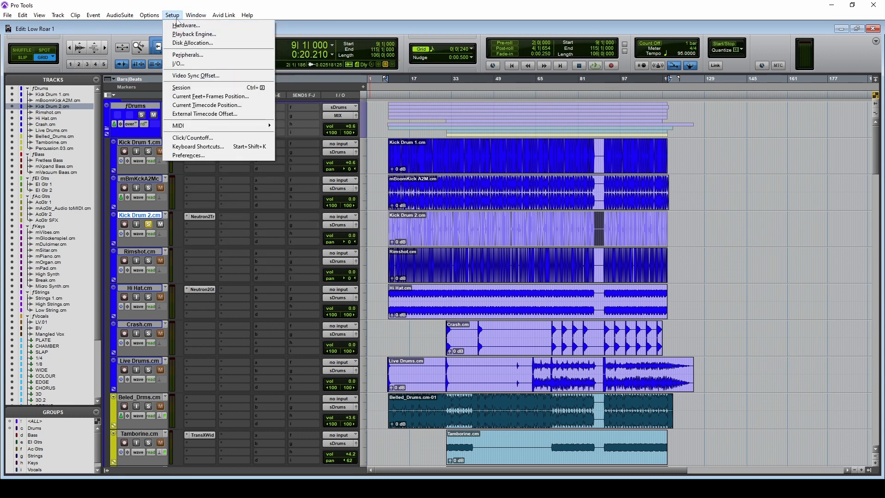
{"action": "left_click", "coordinate": [178, 63]}
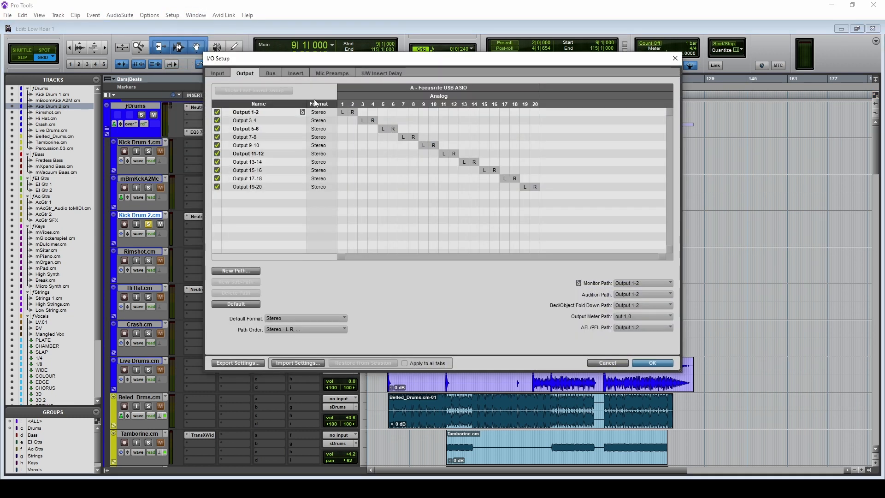
{"action": "left_click", "coordinate": [304, 318]}
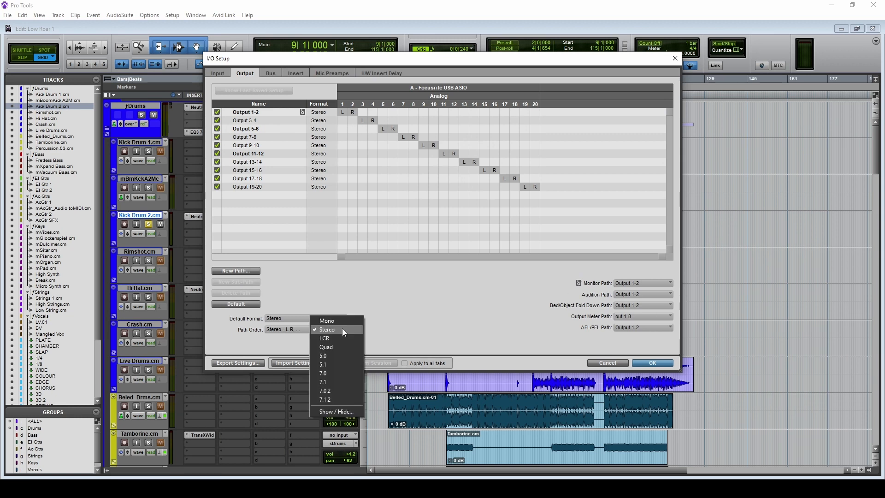
{"action": "mouse_move", "coordinate": [355, 394]}
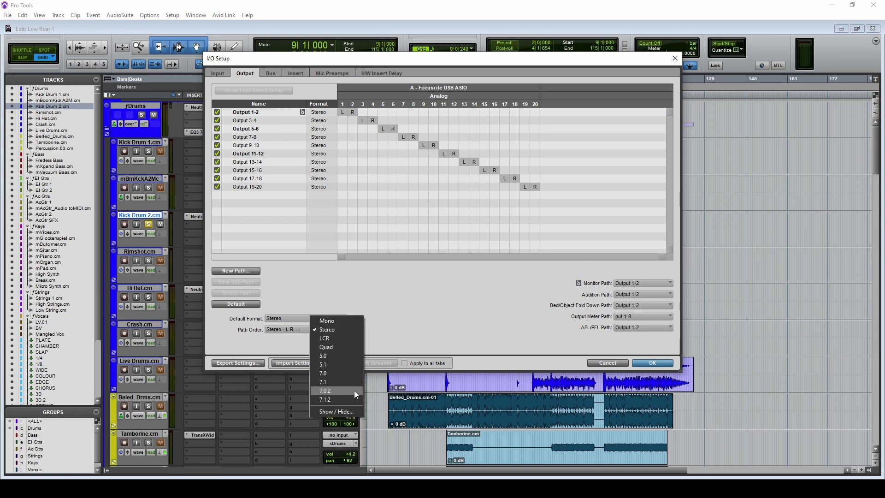
{"action": "mouse_move", "coordinate": [337, 400]}
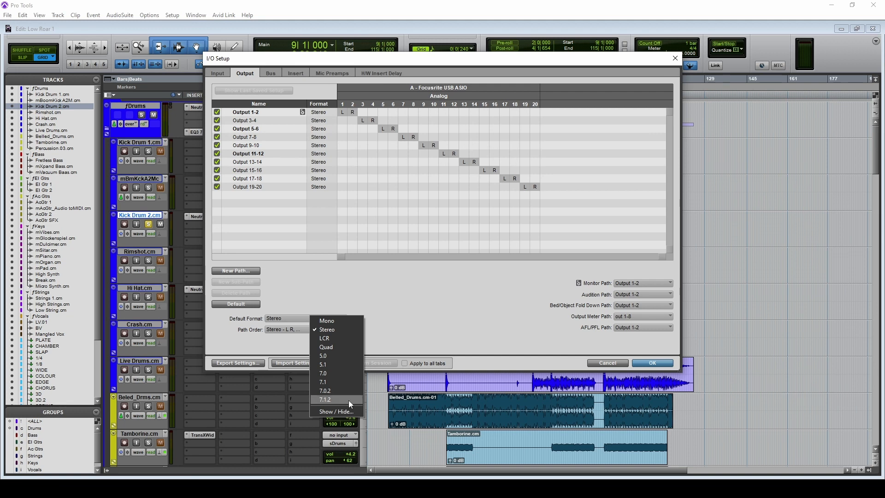
{"action": "left_click", "coordinate": [327, 329]}
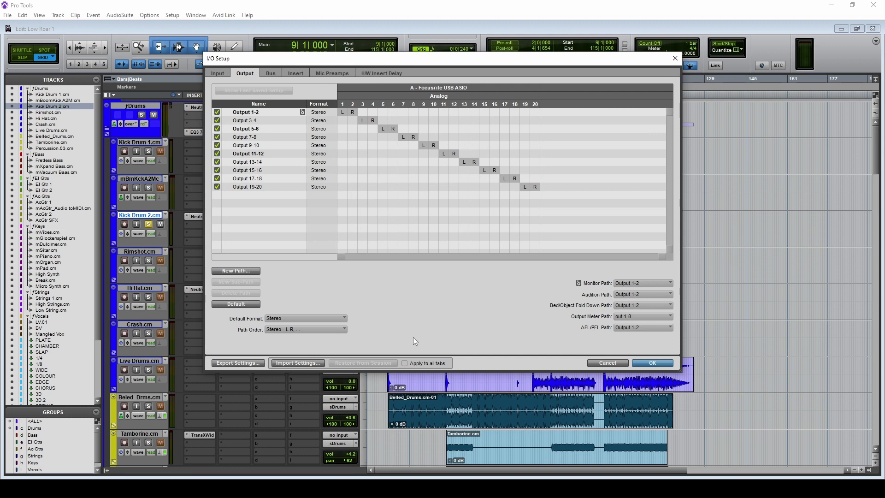
{"action": "mouse_move", "coordinate": [614, 332]}
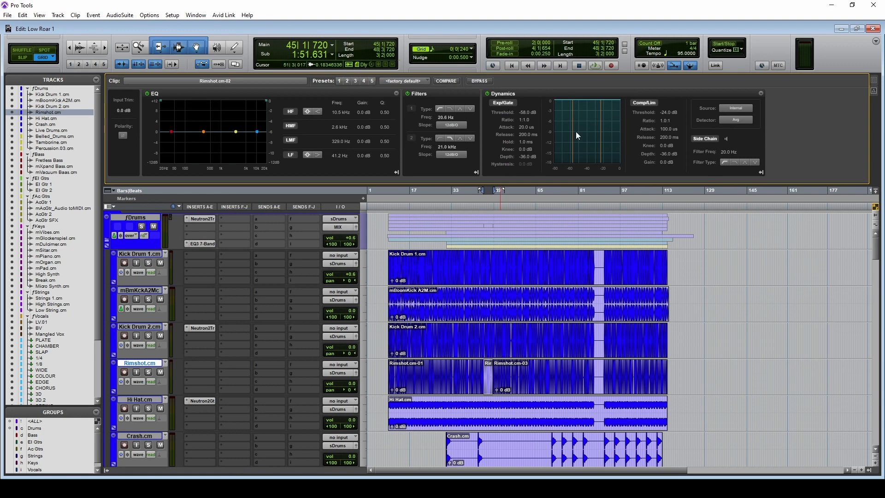
{"action": "mouse_move", "coordinate": [538, 177]}
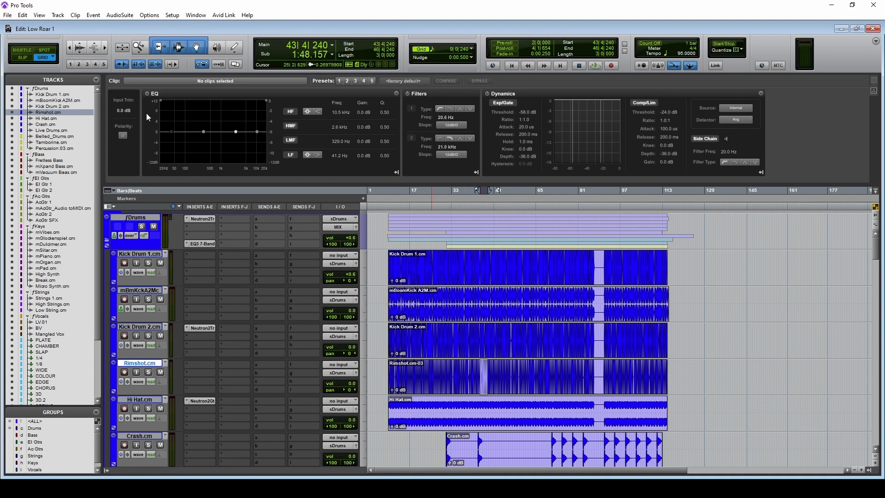
- Look through the AudioSuite and Options menus
{"action": "left_click", "coordinate": [120, 15]}
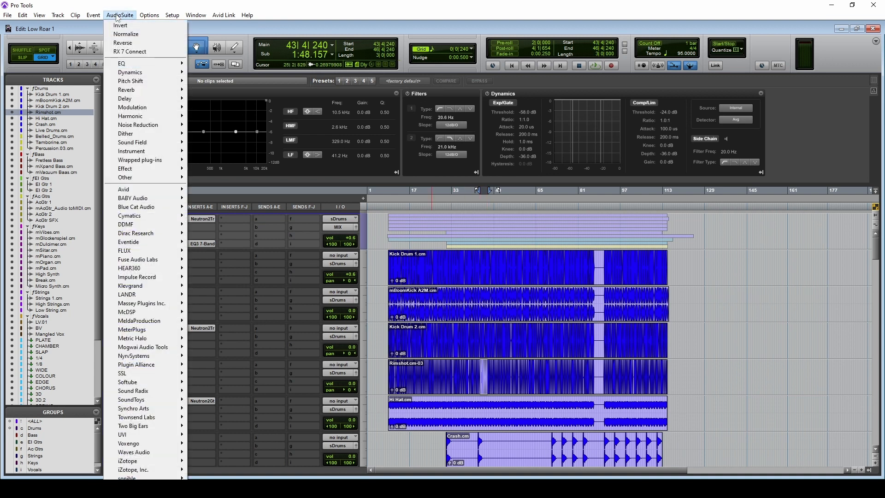
{"action": "left_click", "coordinate": [149, 15]}
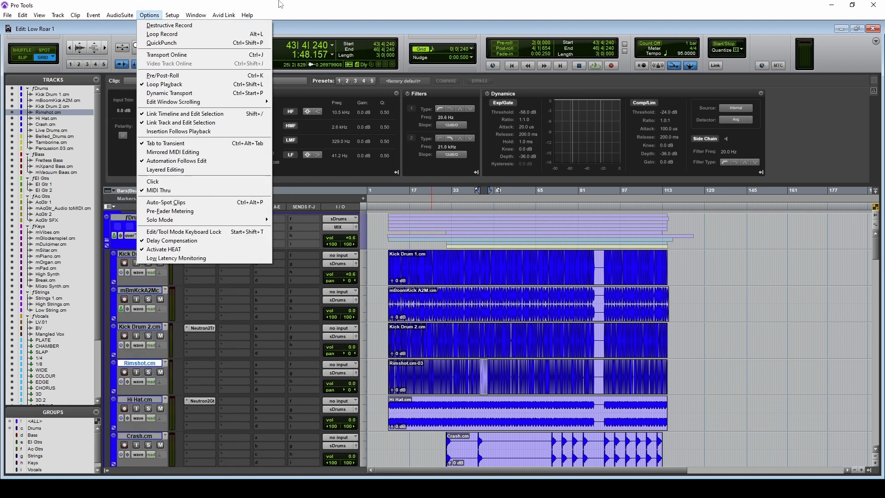